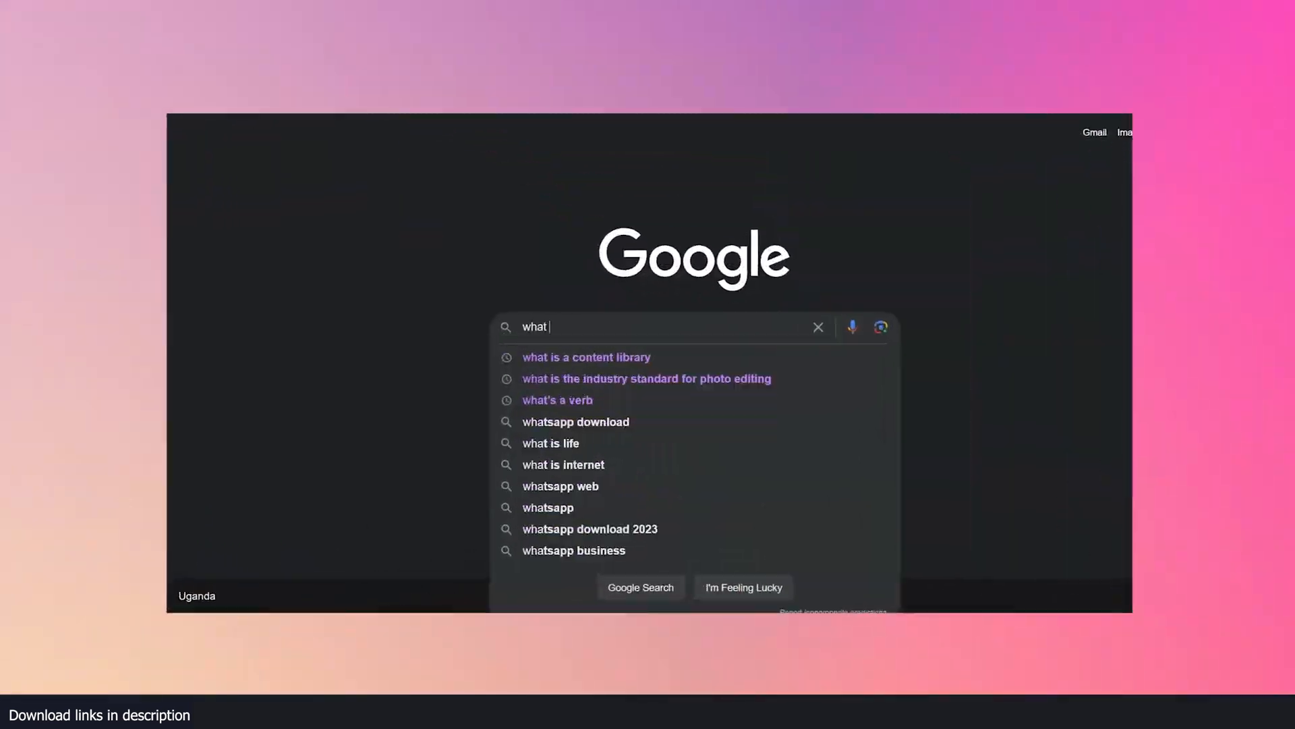
- Open Motion Array's Footage section and scroll through the stock video clip grid
click(586, 357)
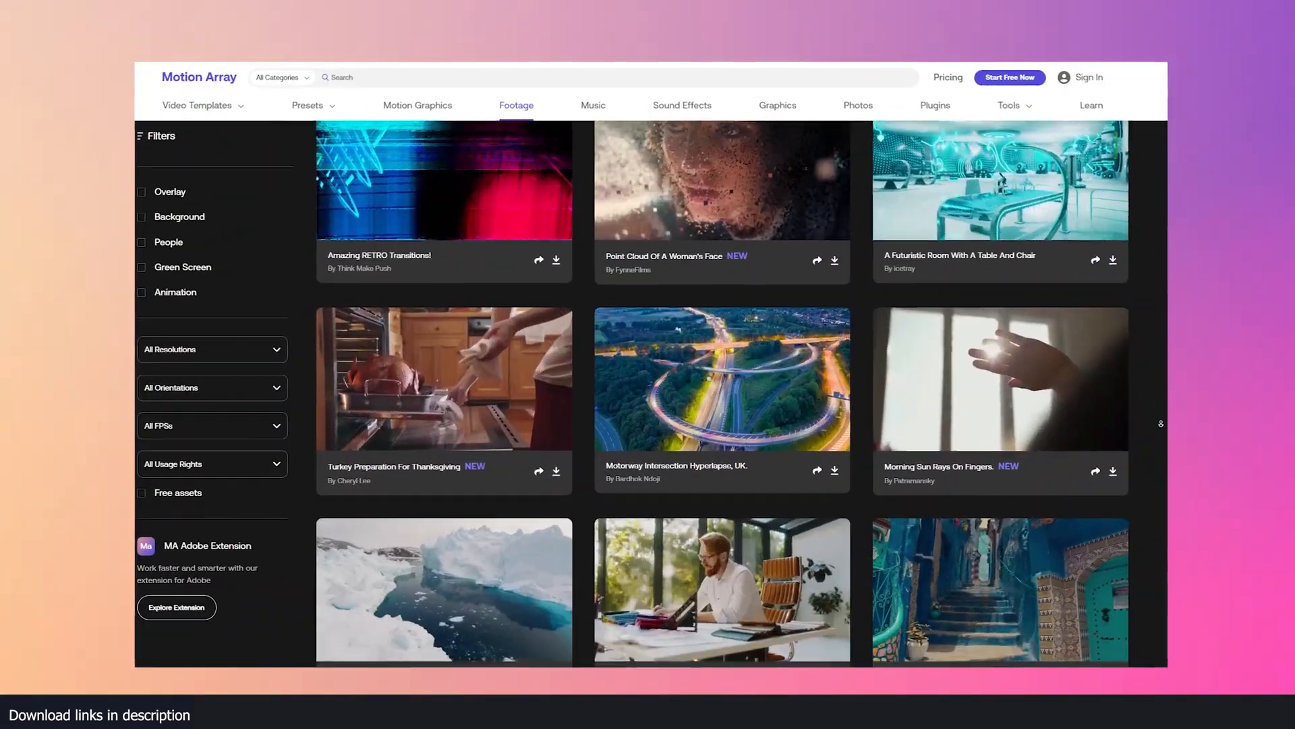
scroll(down, 3)
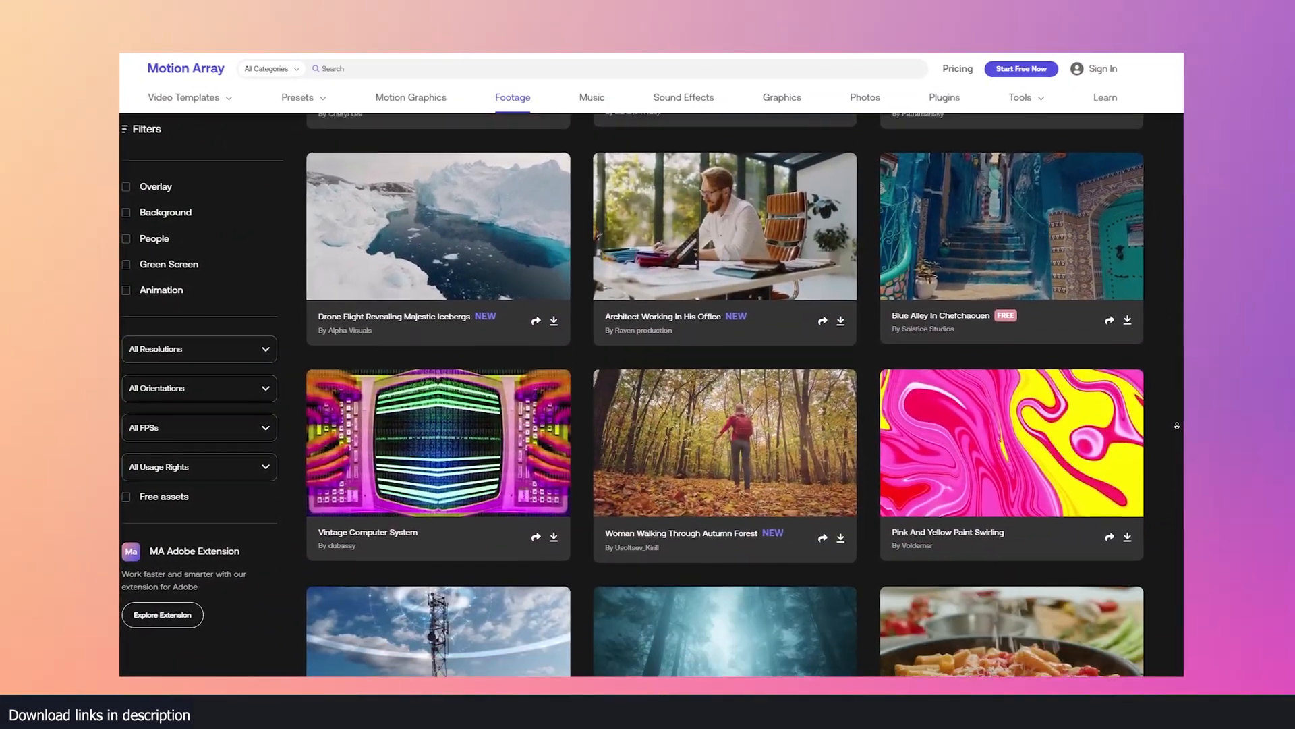
scroll(down, 3)
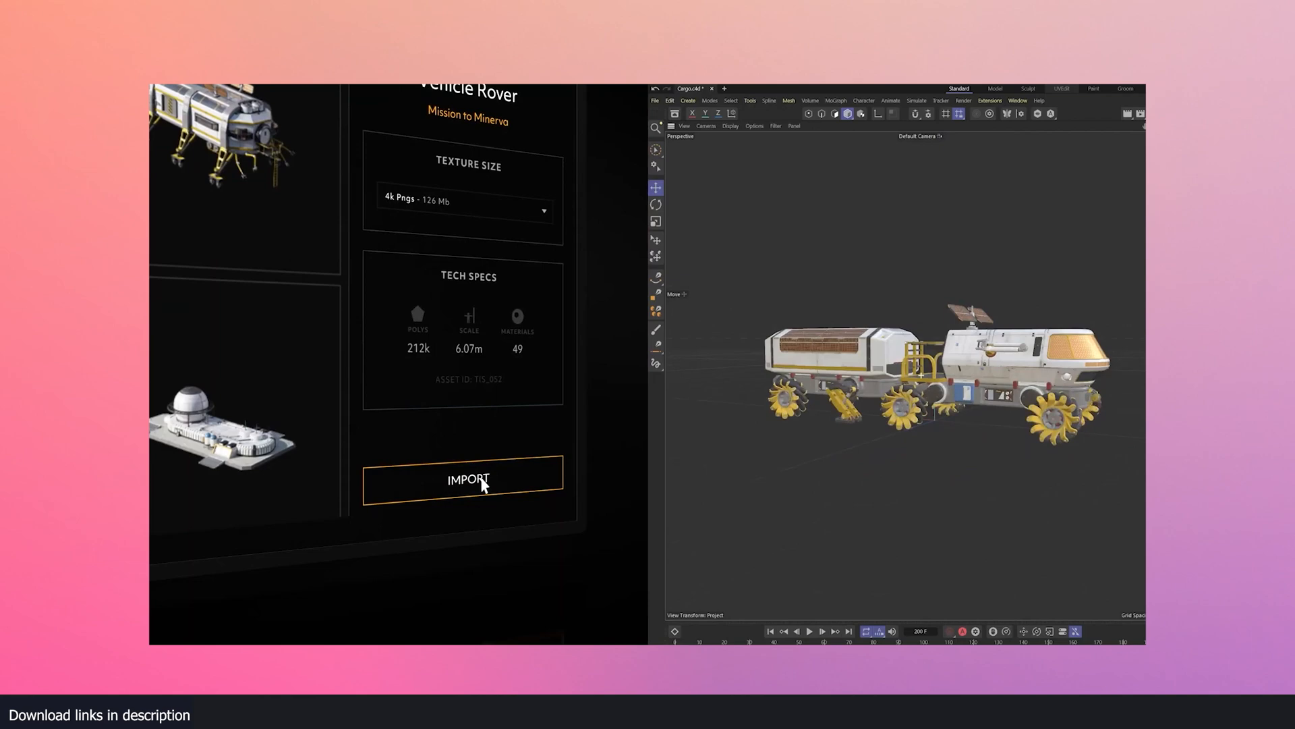
click(468, 480)
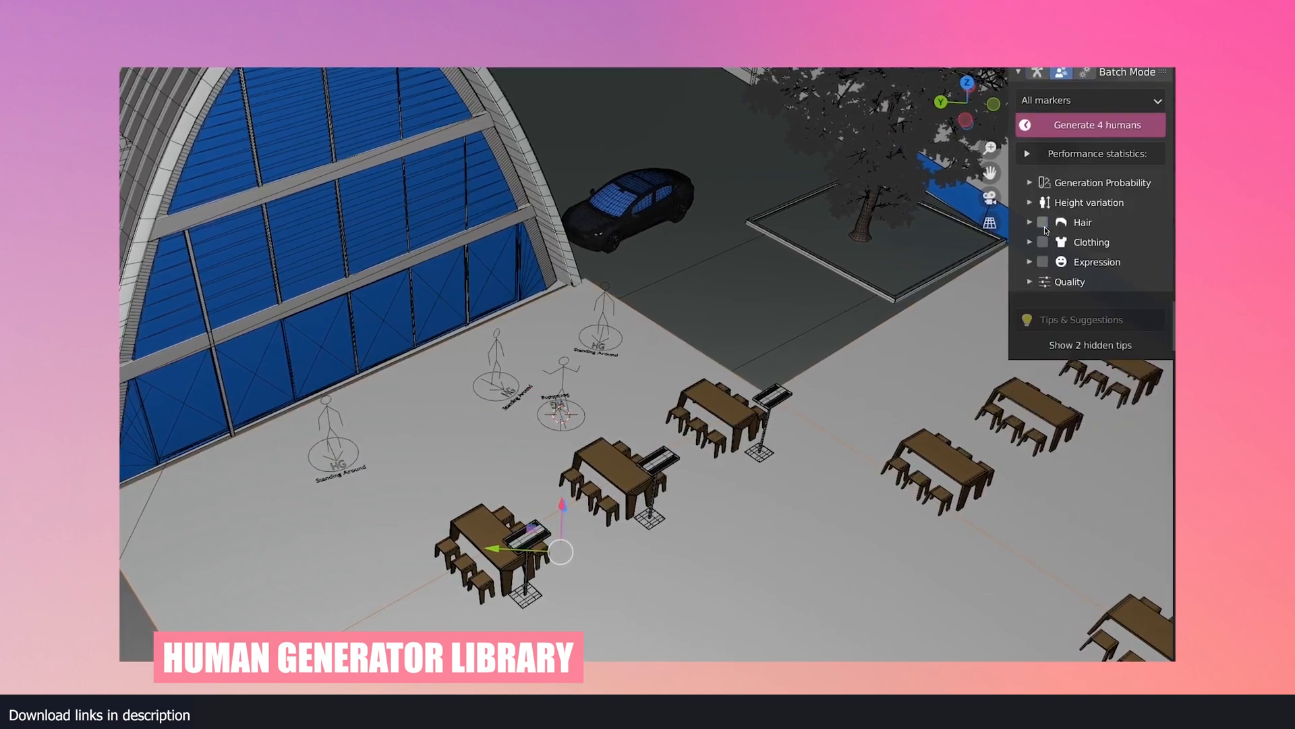
- Generate 4 humans in Human Generator's Batch Mode, then scroll the API docs and gallery
click(1091, 125)
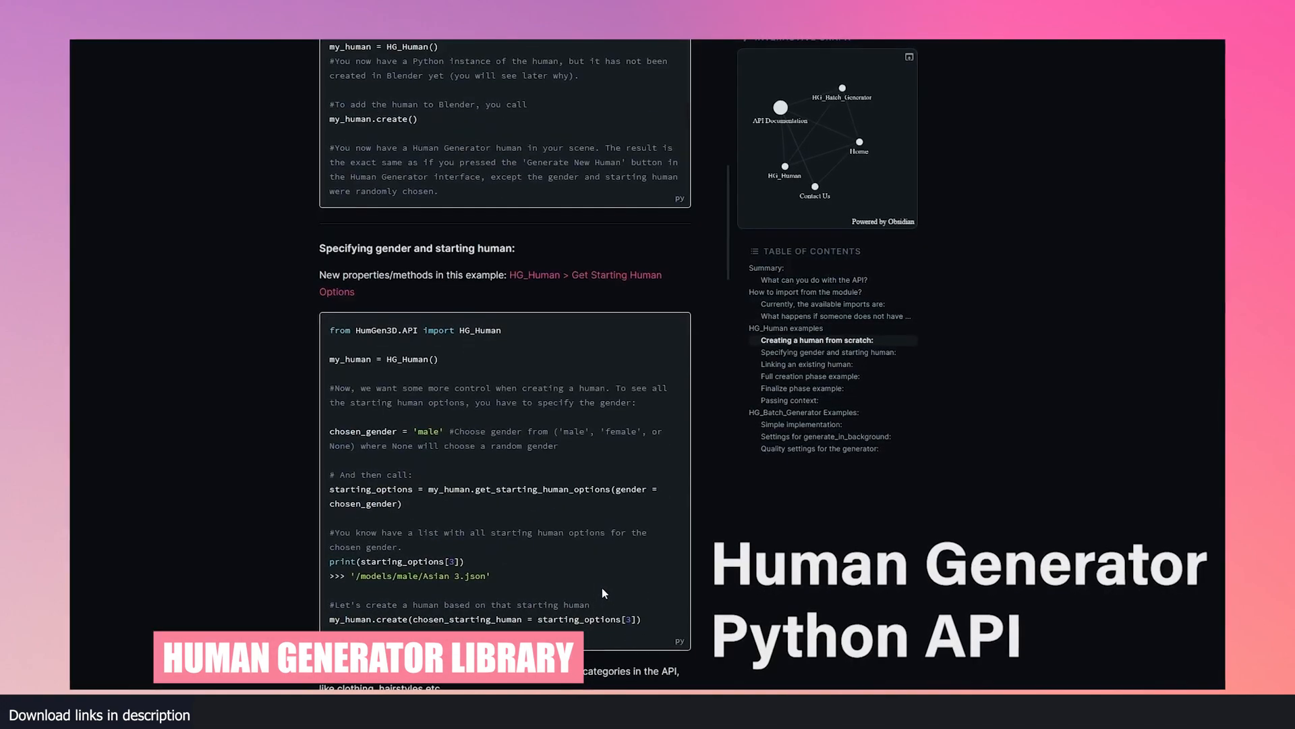
scroll(down, 3)
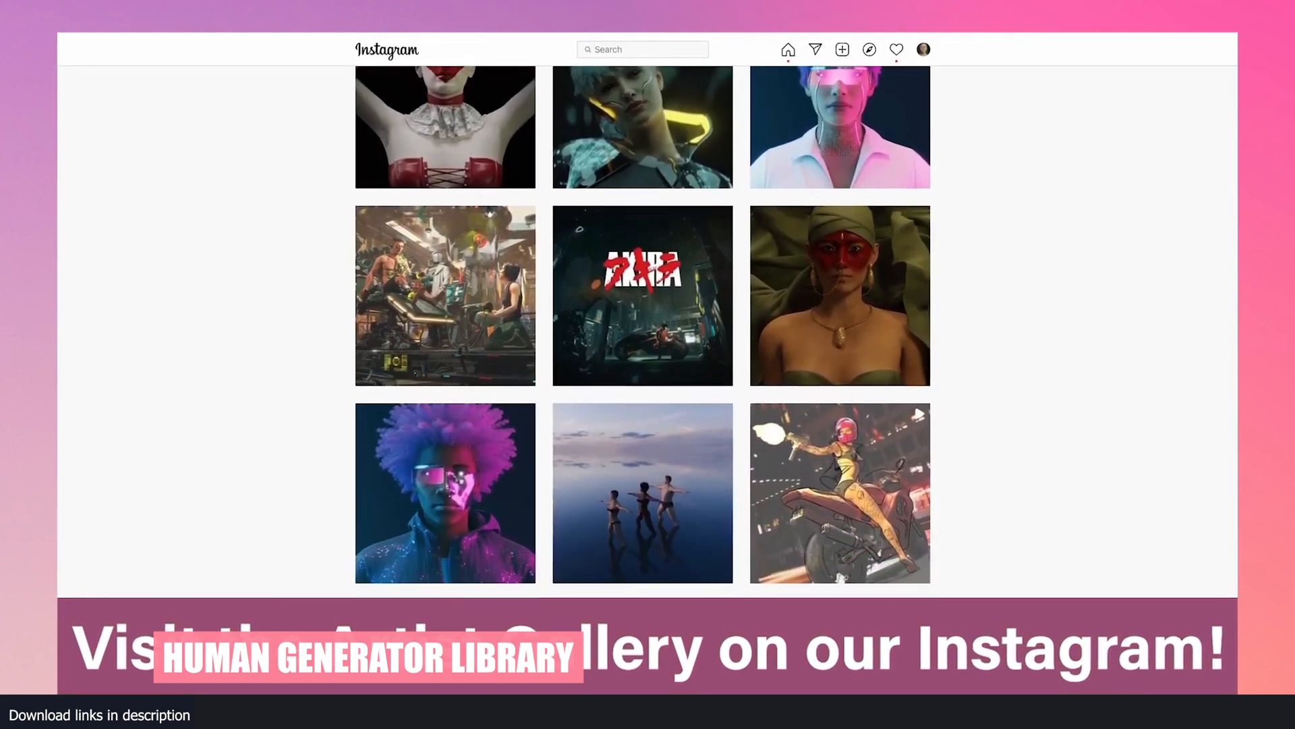
scroll(down, 3)
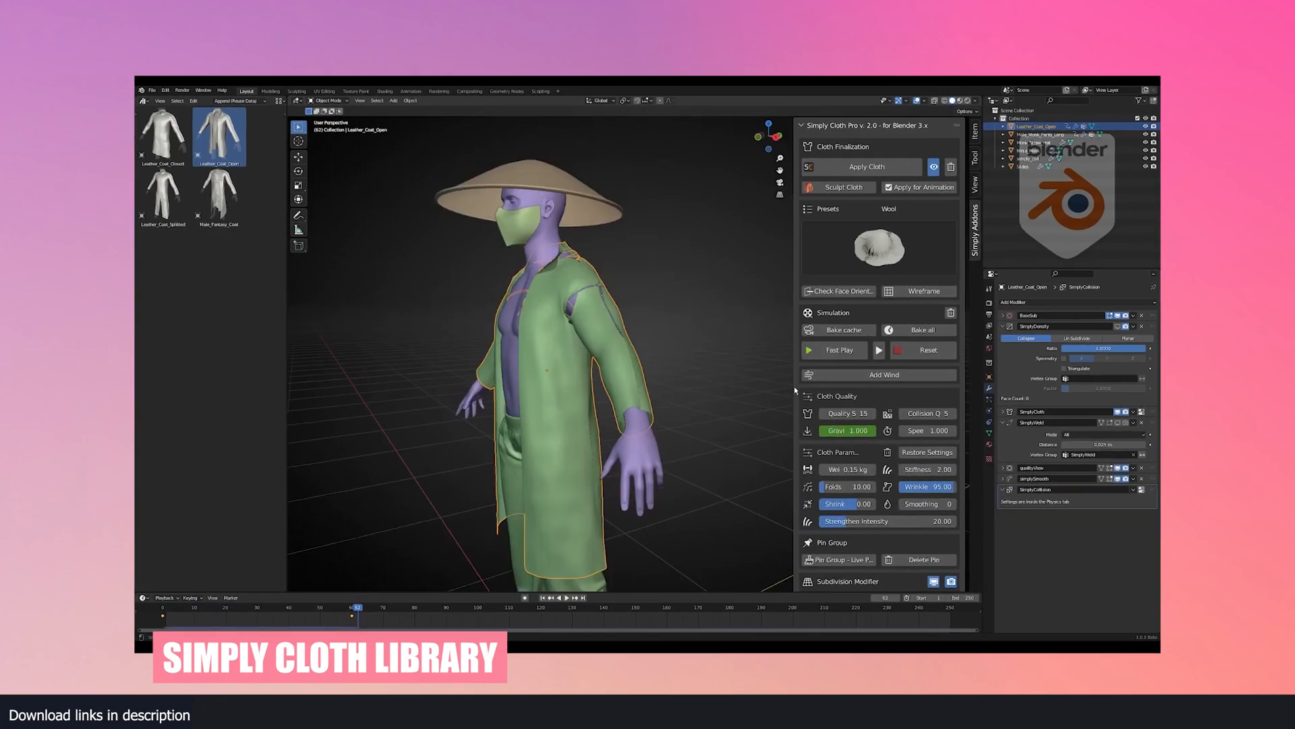
- Pick a Simply Cloth Pro garment for the conical-hat figure and start the cloth simulation
click(834, 349)
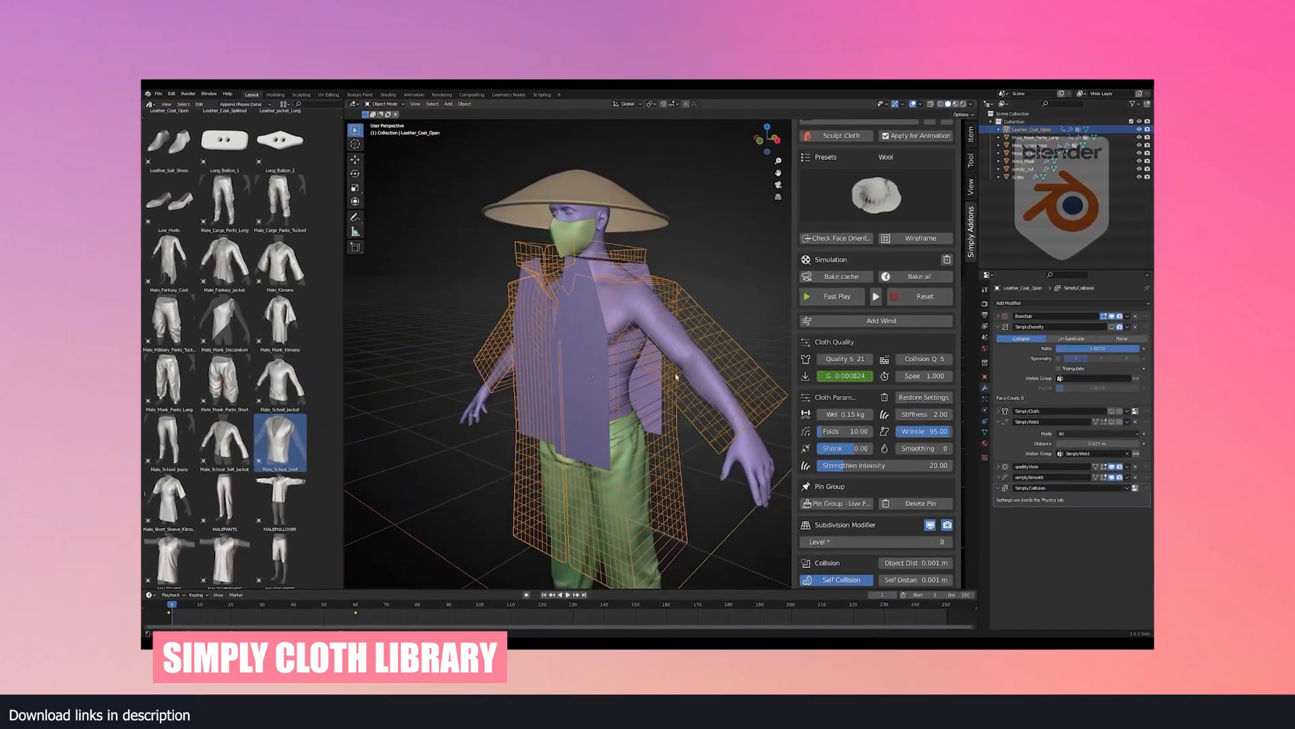
click(833, 296)
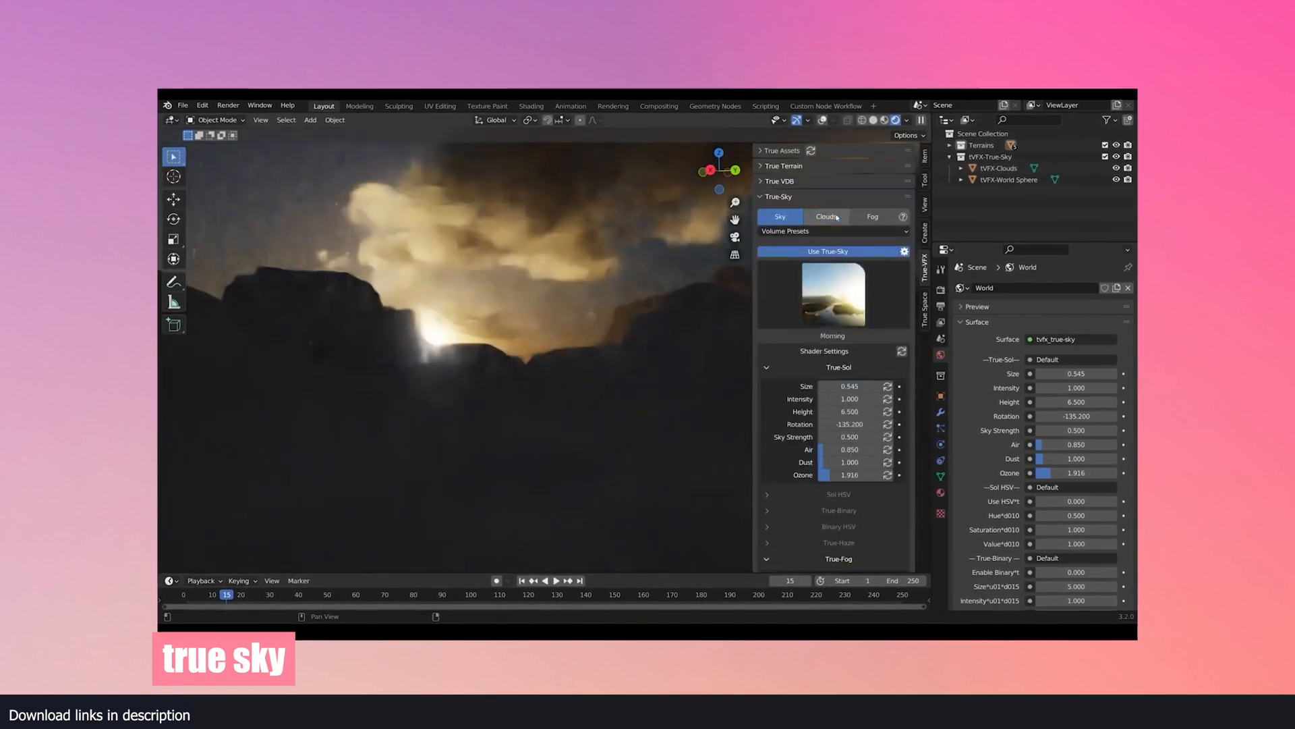
- Show True-Sky's Clouds tab and switch presets from dusky clouds to clear daylight
click(826, 215)
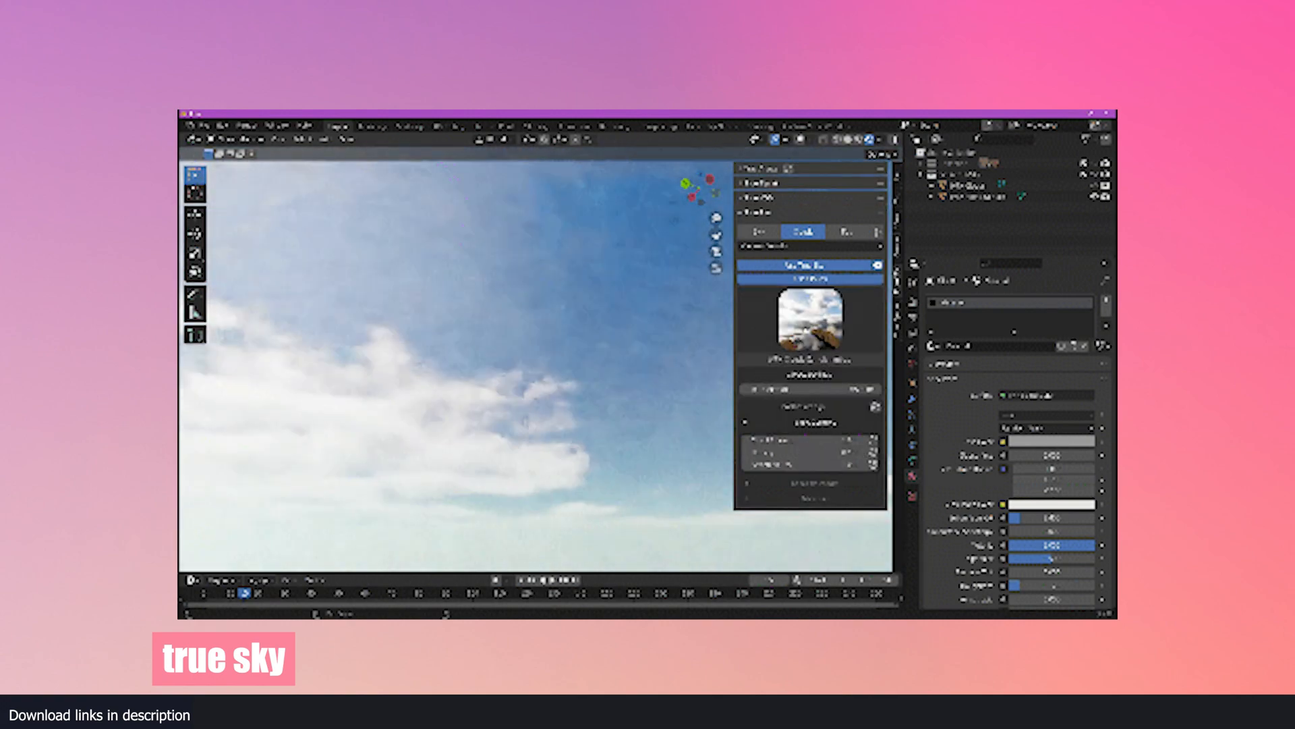
click(810, 322)
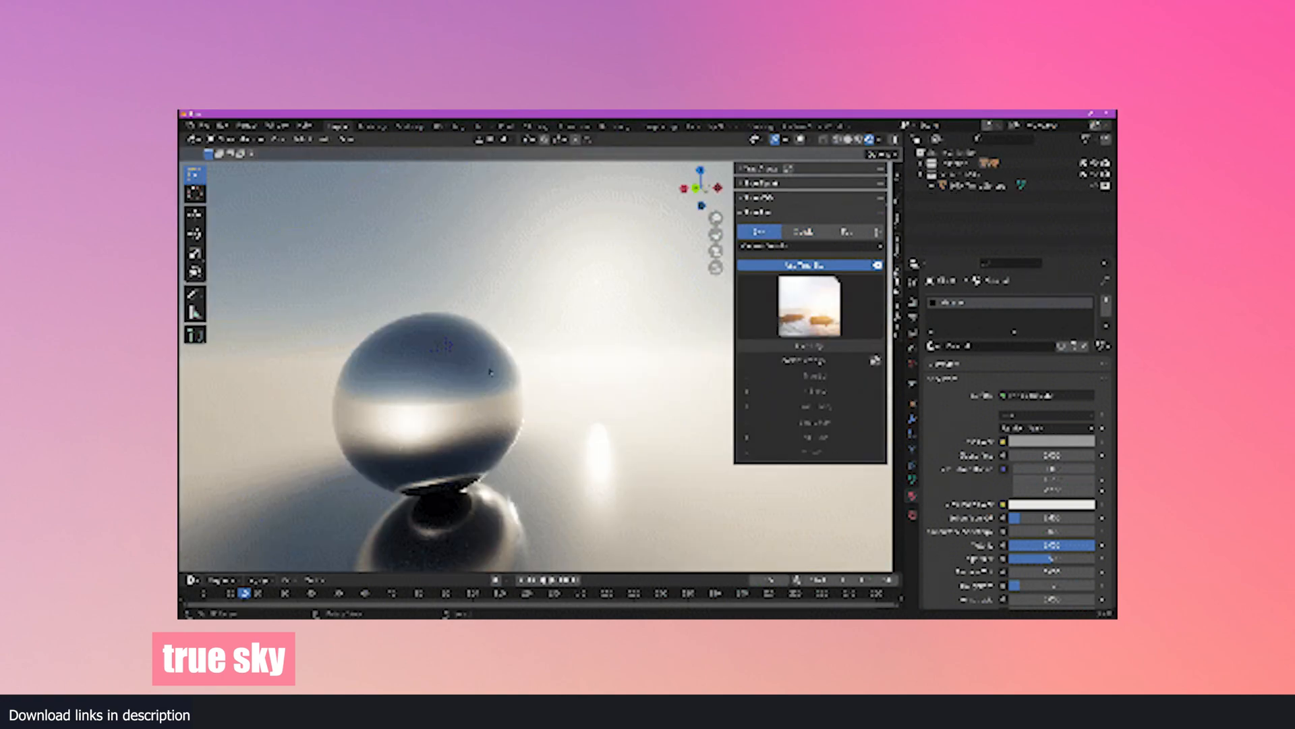
click(810, 306)
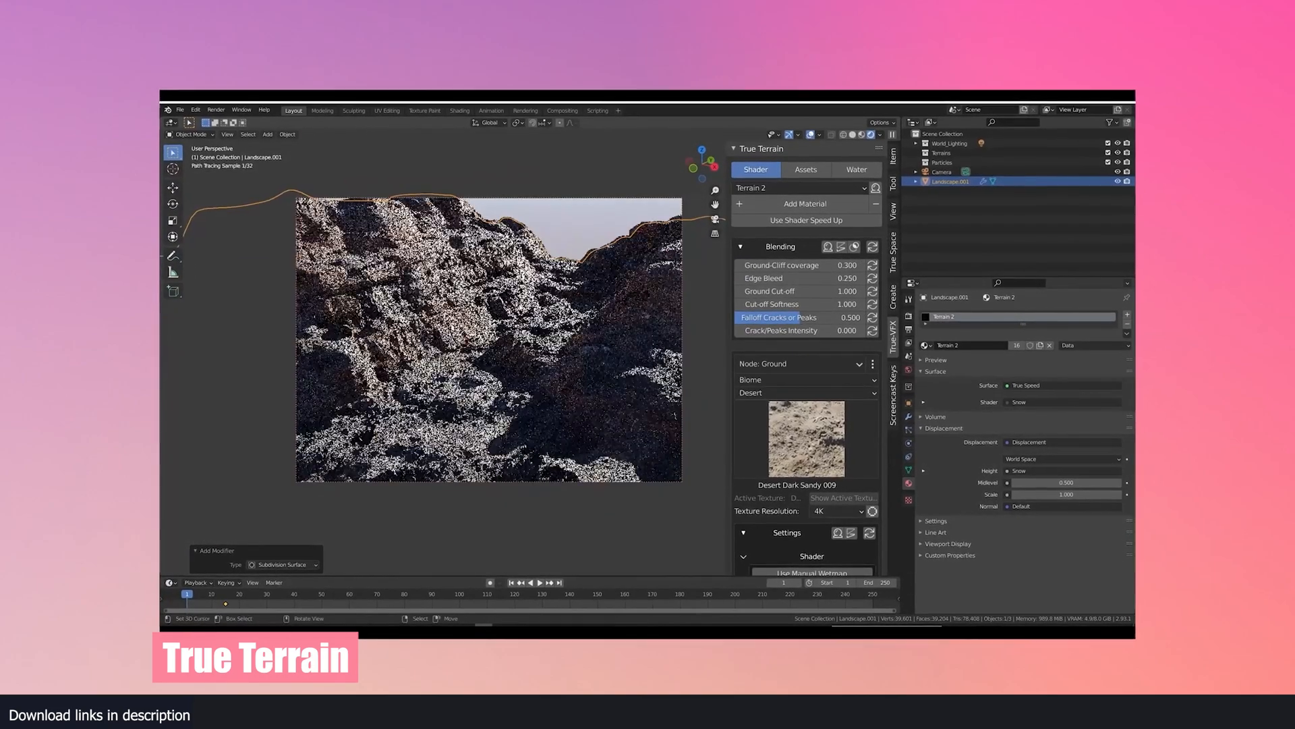
- Apply the Desert Dark Sandy 009 texture as the Ground node in the Desert biome
click(806, 169)
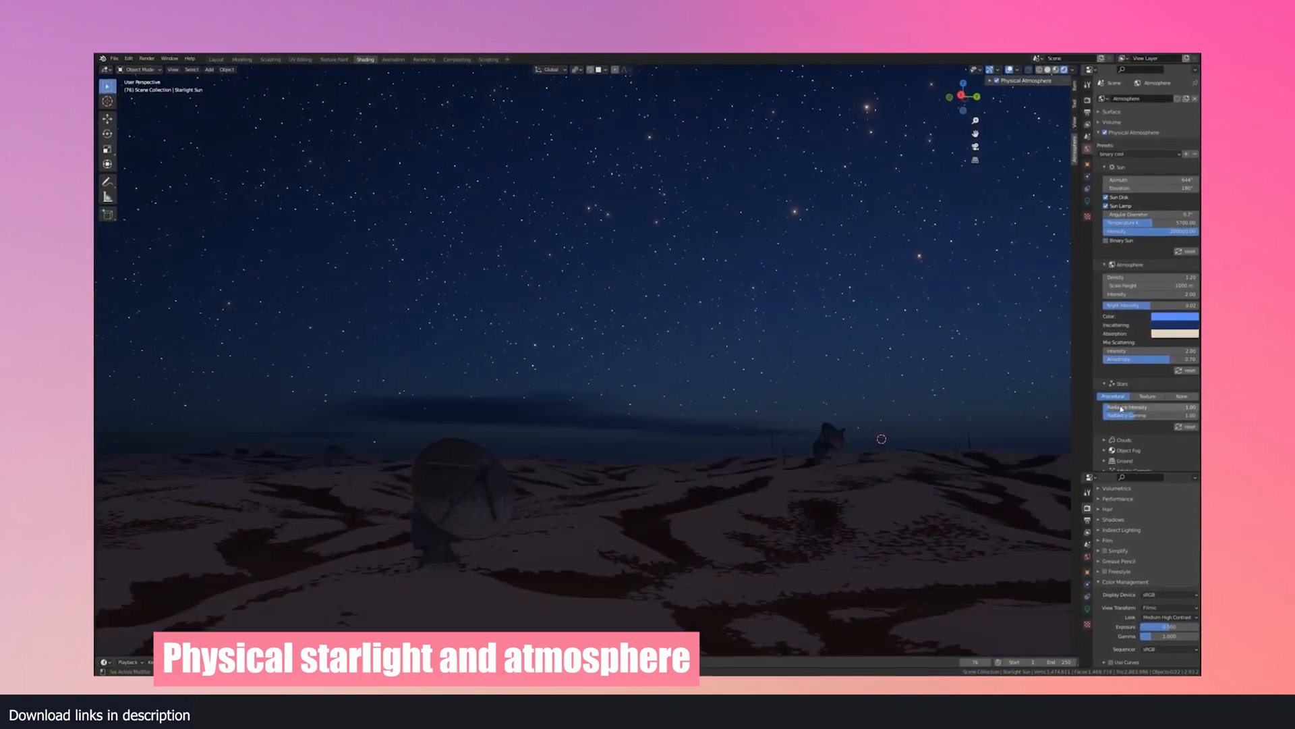
- Adjust the Physical Atmosphere Sun, Atmosphere and Stars settings for a starry night sky
click(1103, 240)
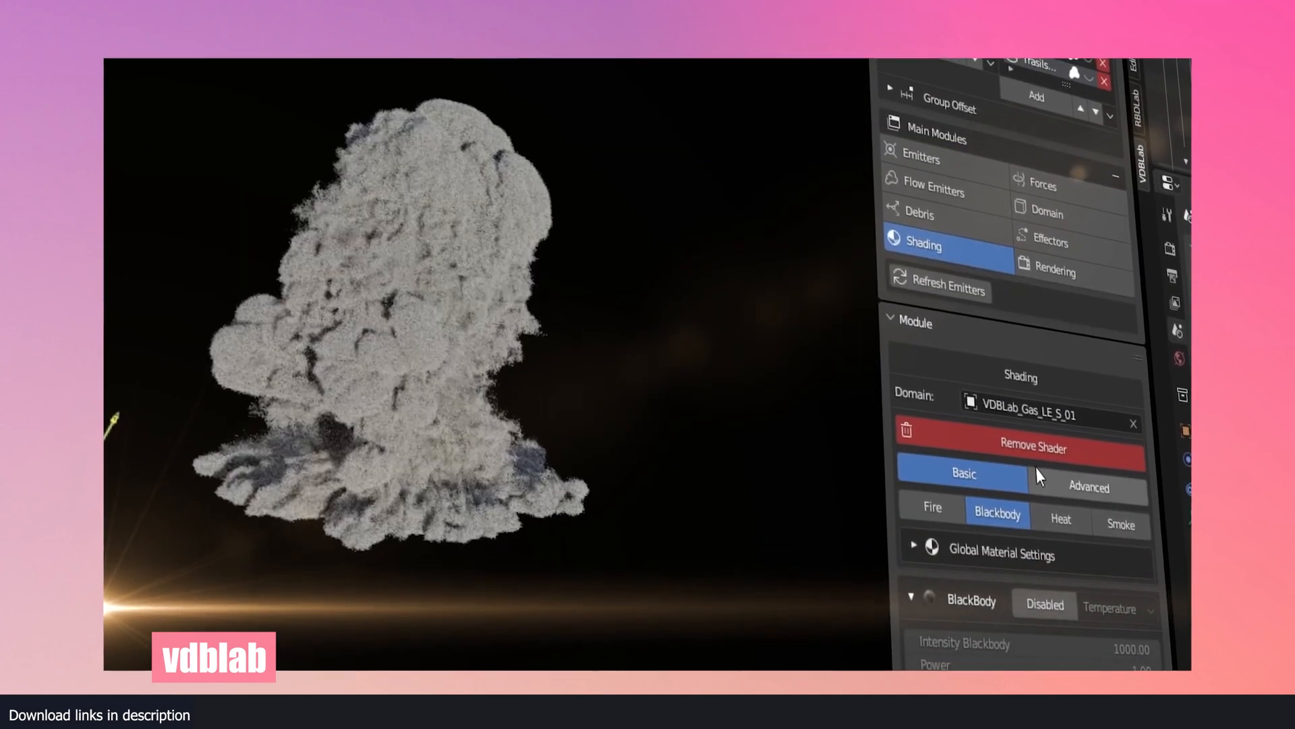
- Set VDBLab Shading to Basic Blackbody on the VDBLab_Gas_LE_S_01 domain
click(931, 507)
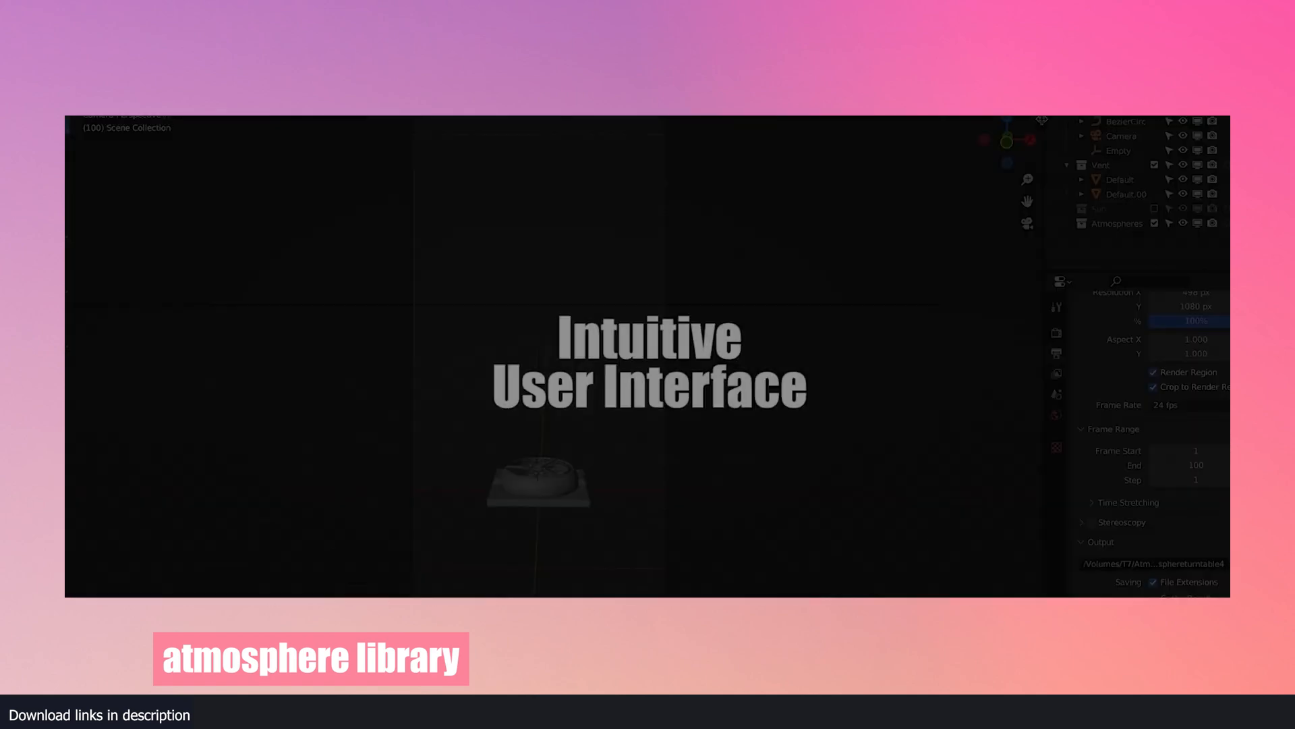
- Choose the Lingering Fog folder in the Atmospheric panel to show its fog thumbnails
click(1006, 178)
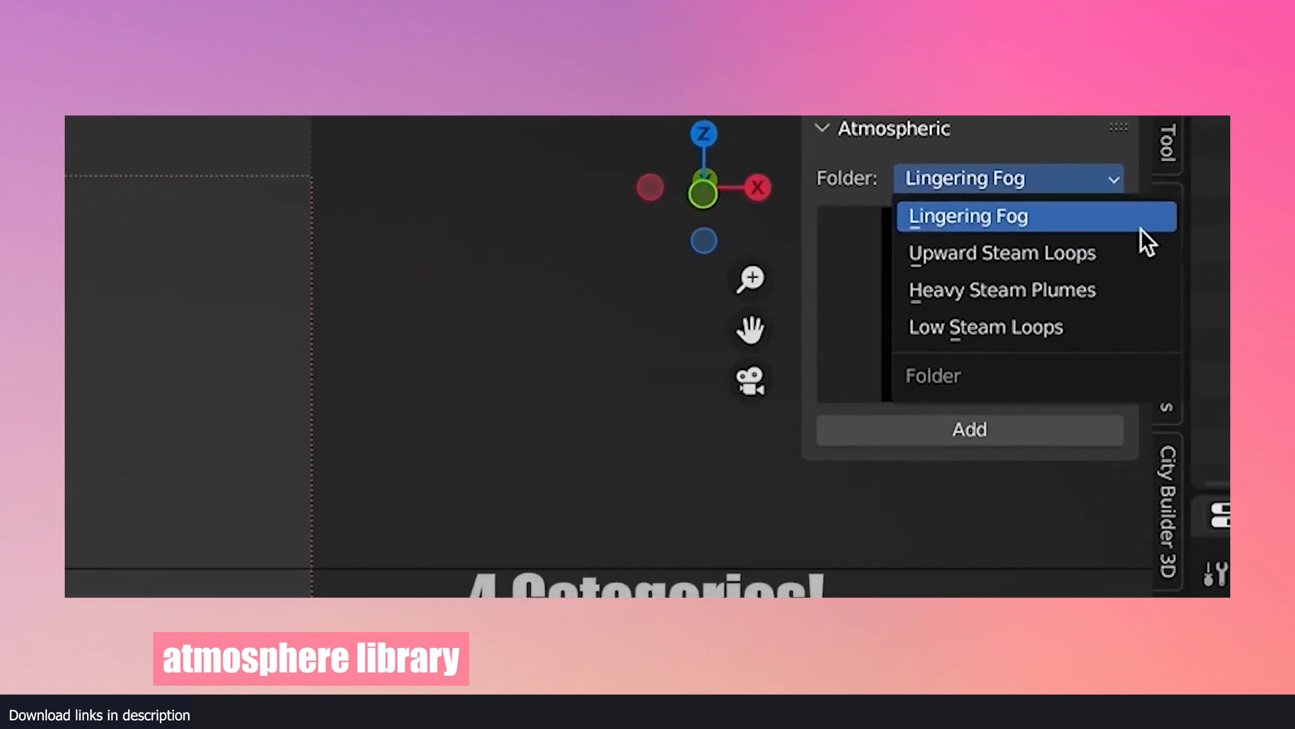
click(1001, 216)
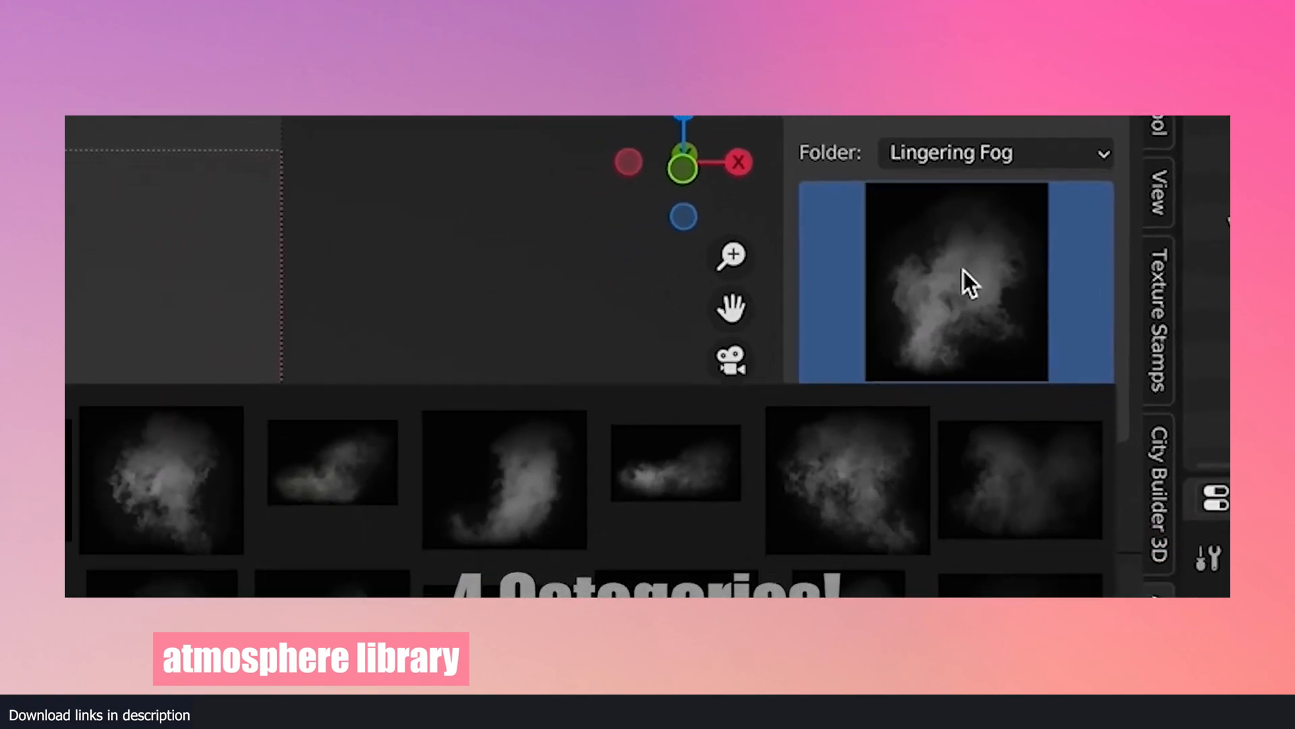